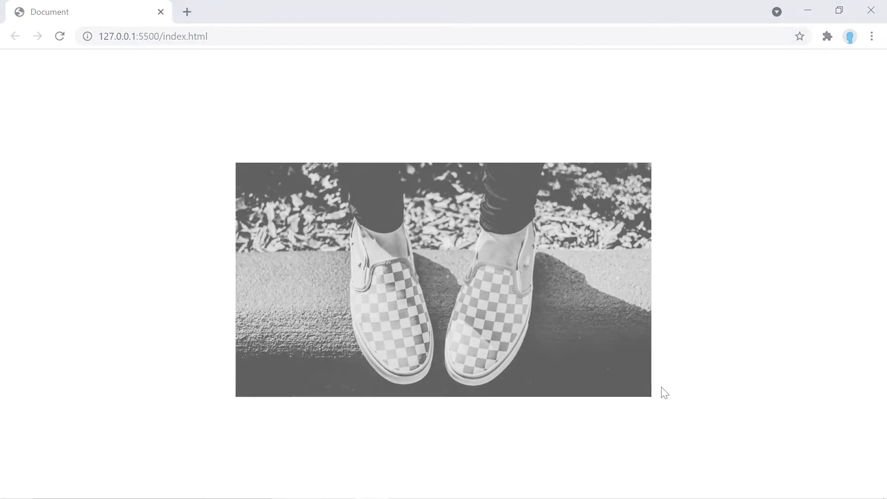
Switch from Chrome to VS Code and bring up the Color Theme picker.
left_click(27, 8)
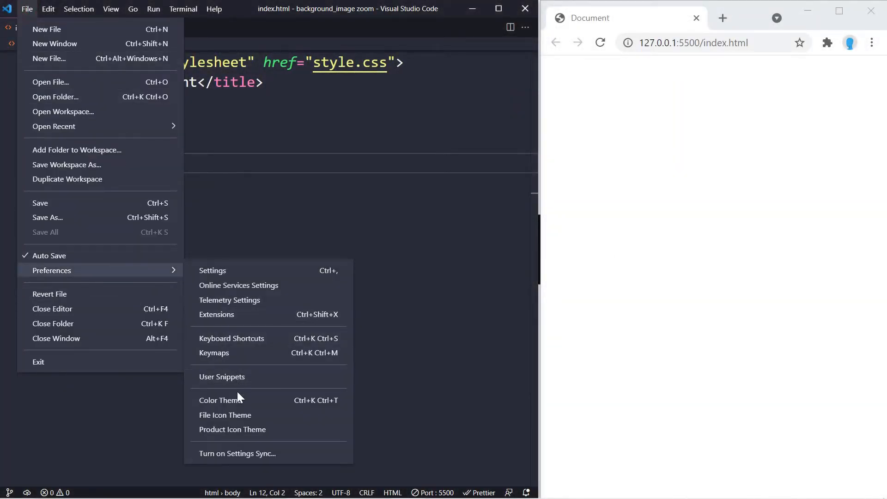
left_click(220, 400)
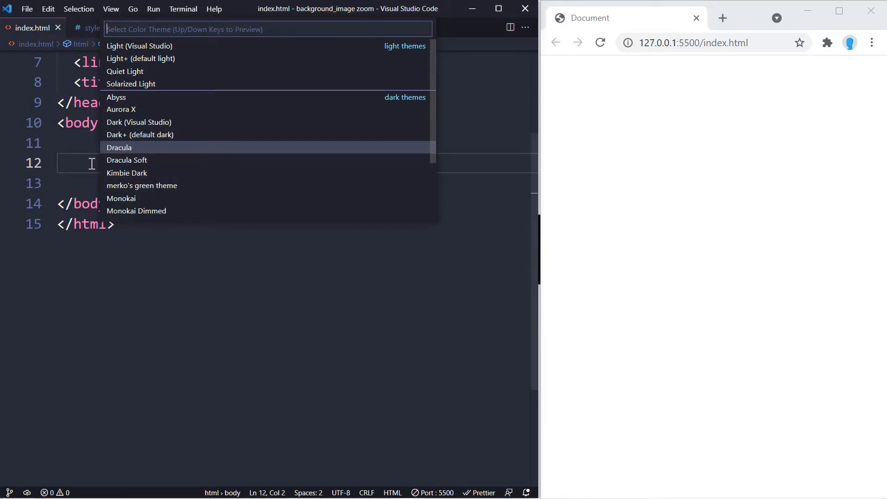
Close the theme list and expand .container>div, giving the inner div class="image".
key("Escape")
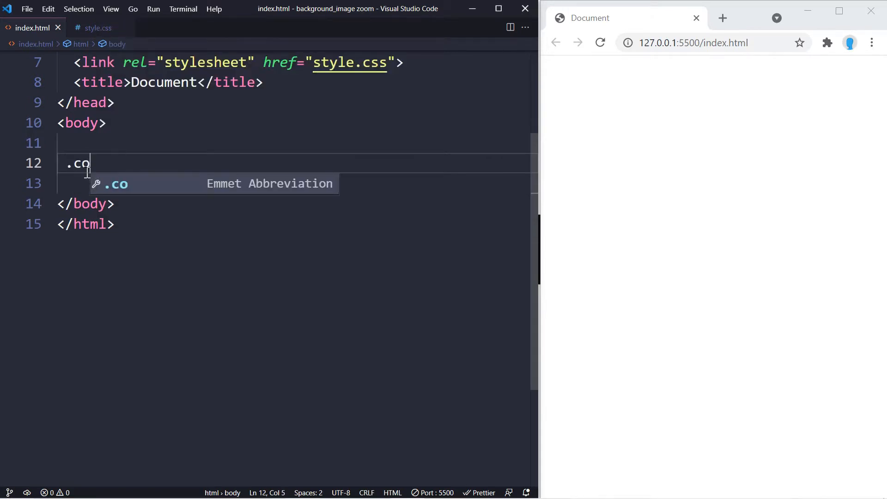
key("Tab")
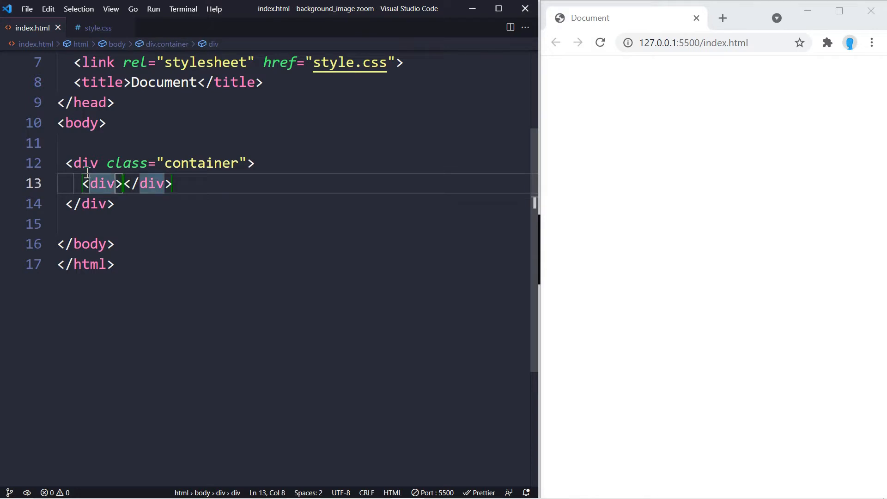
type("class=\"image\"")
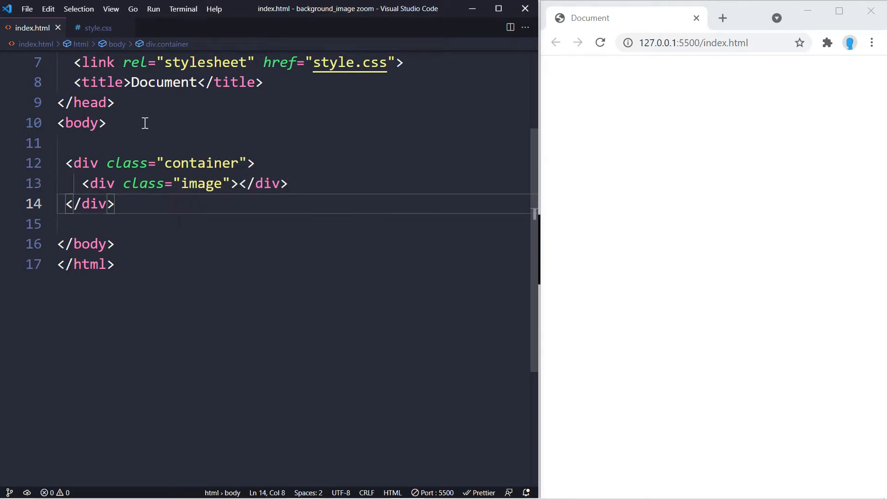
In style.css, write .container with width 400px, height 221px, overflow hidden.
left_click(98, 27)
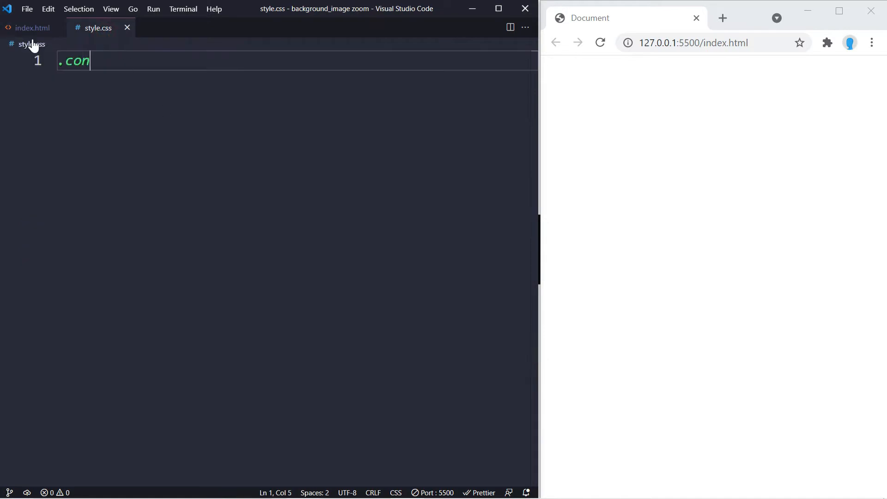
type("tainer{")
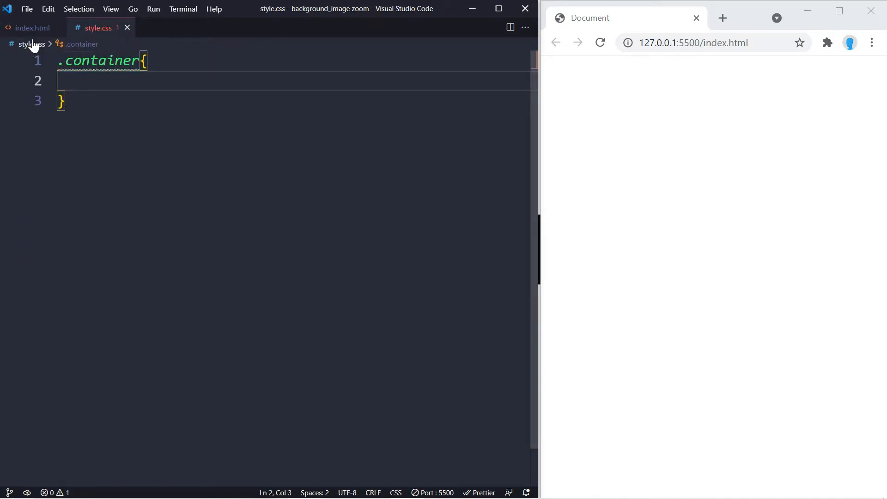
type("width: ;")
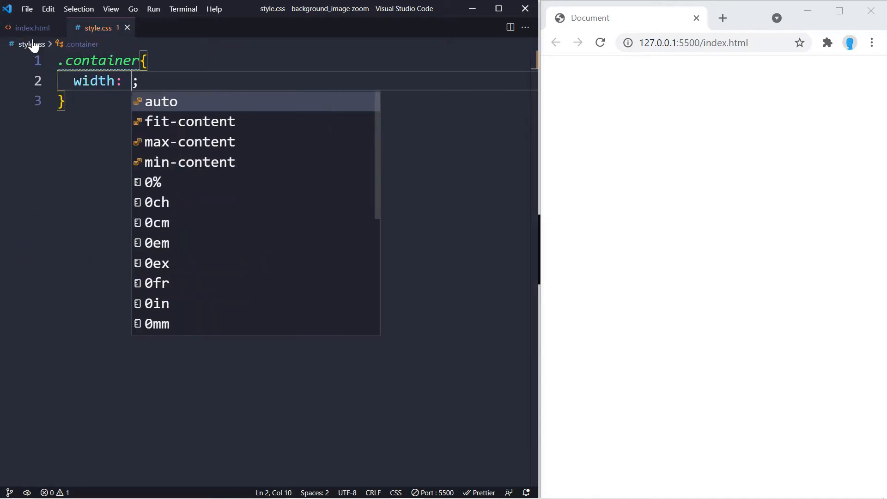
type("400px")
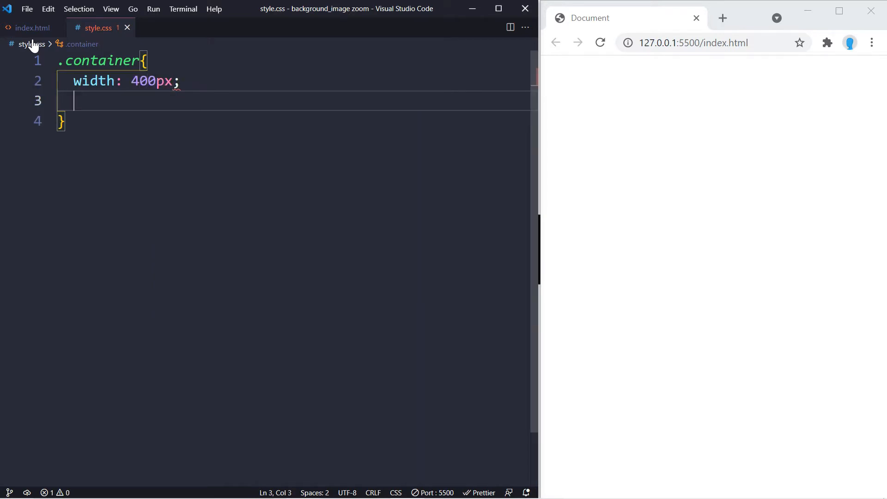
type("height: 221px;")
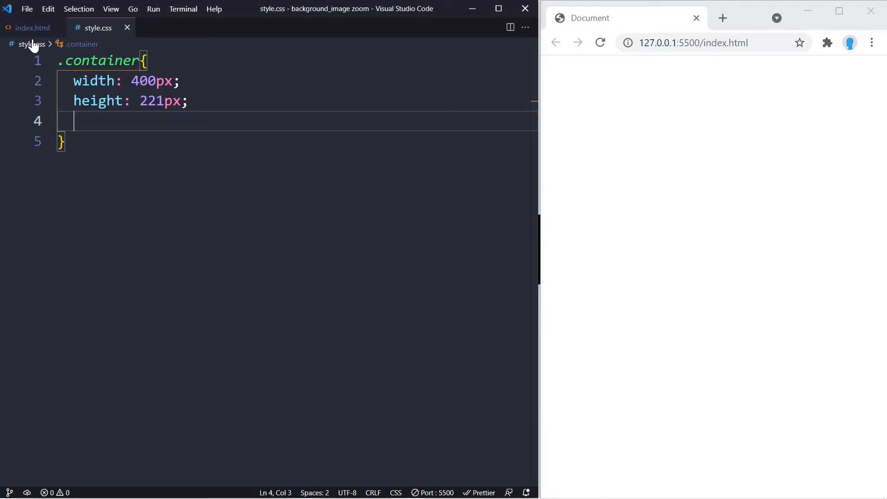
type("over")
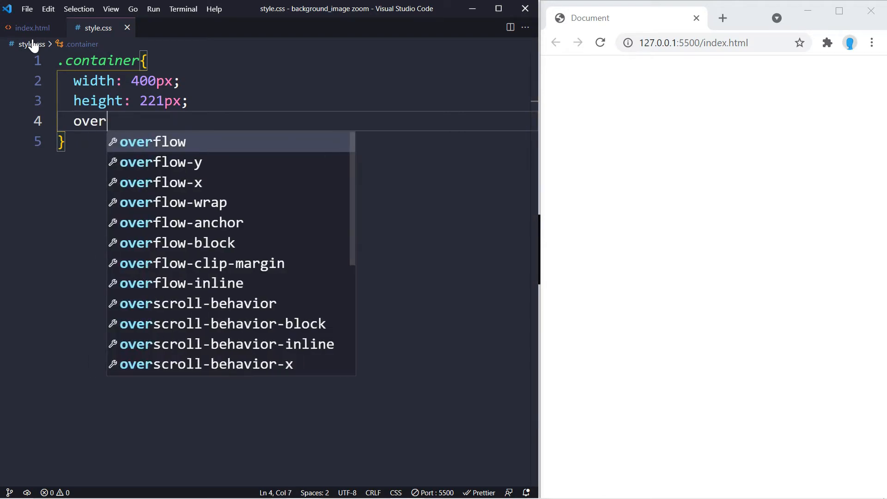
type("flow: hidd;")
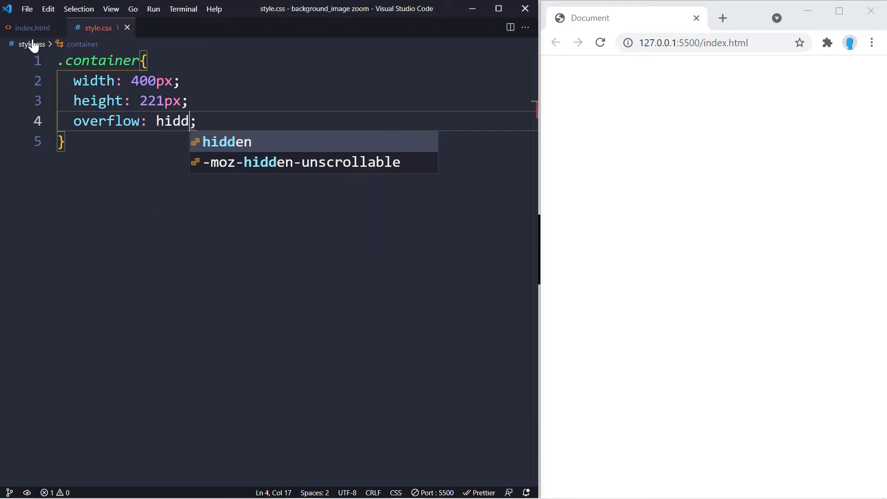
key("Tab")
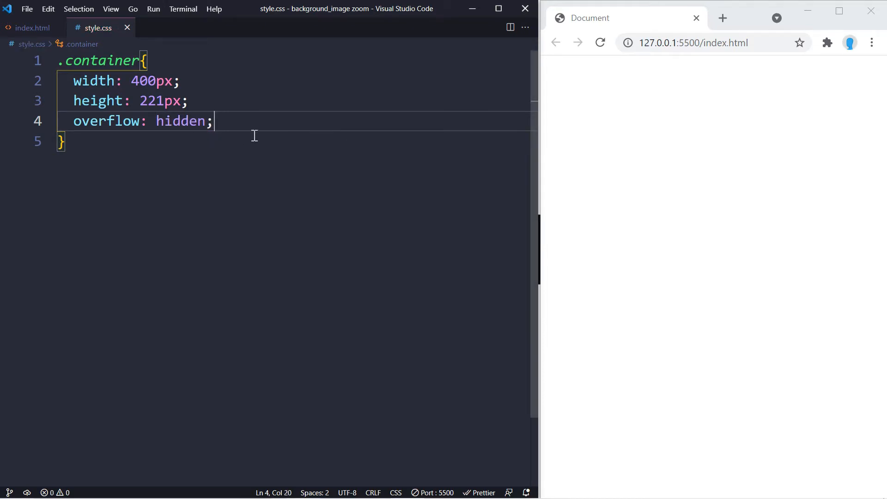
mouse_move(877, 78)
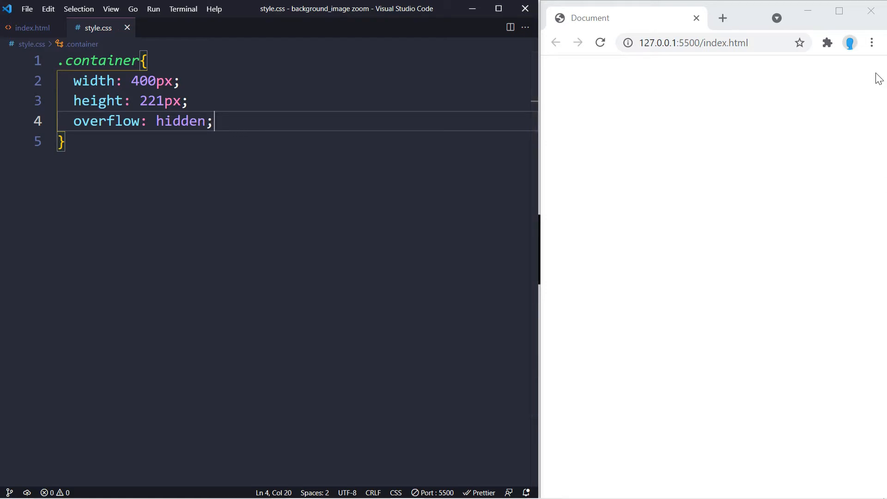
mouse_move(885, 202)
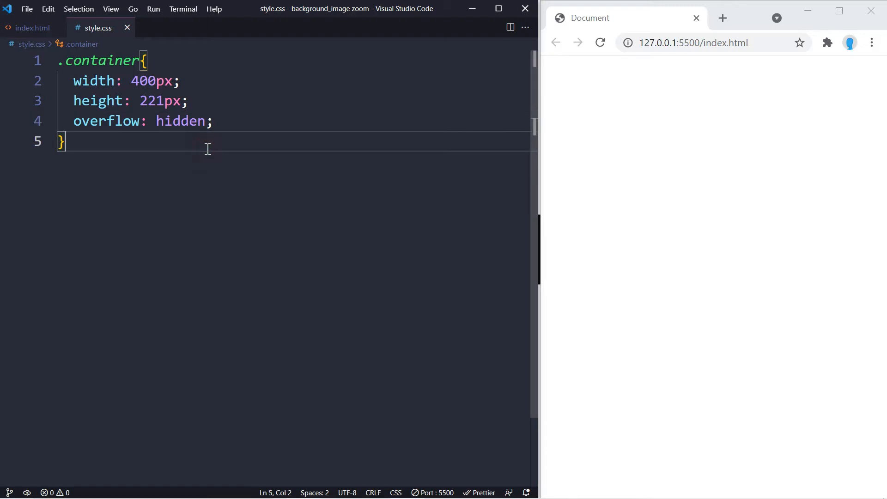
Add an .image rule with width 100% and height 100%.
type(".imag")
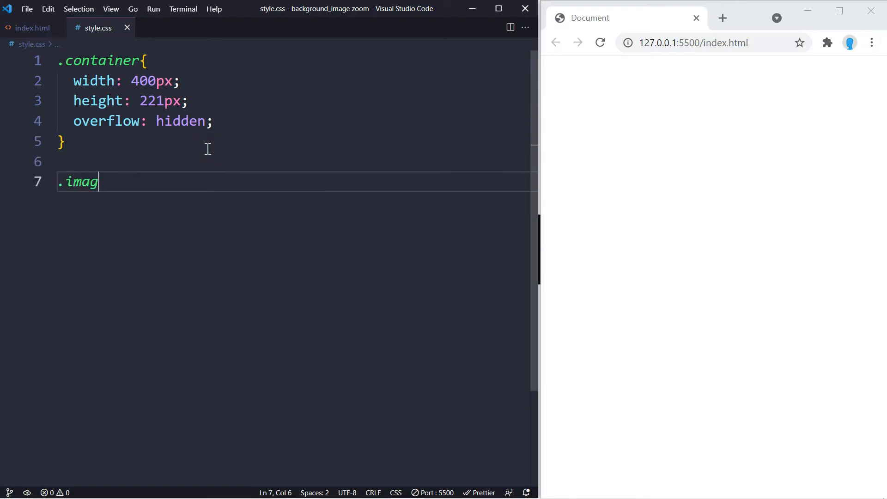
type("e{")
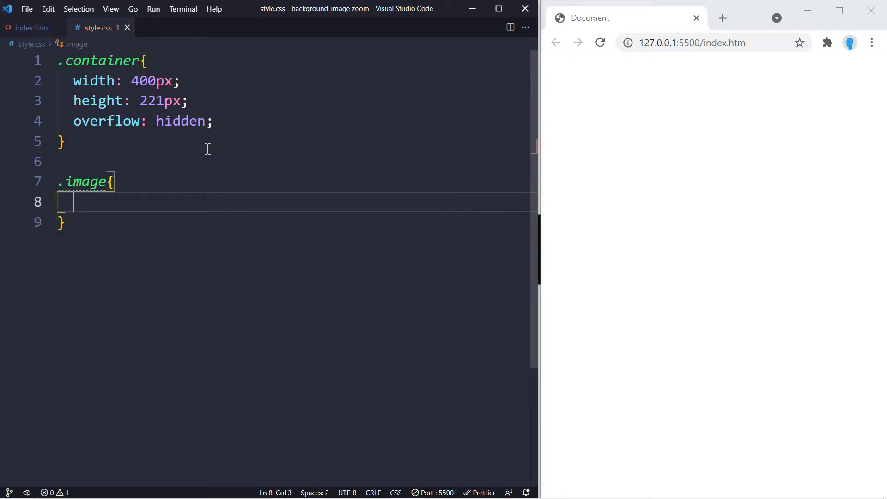
type("width: 1;")
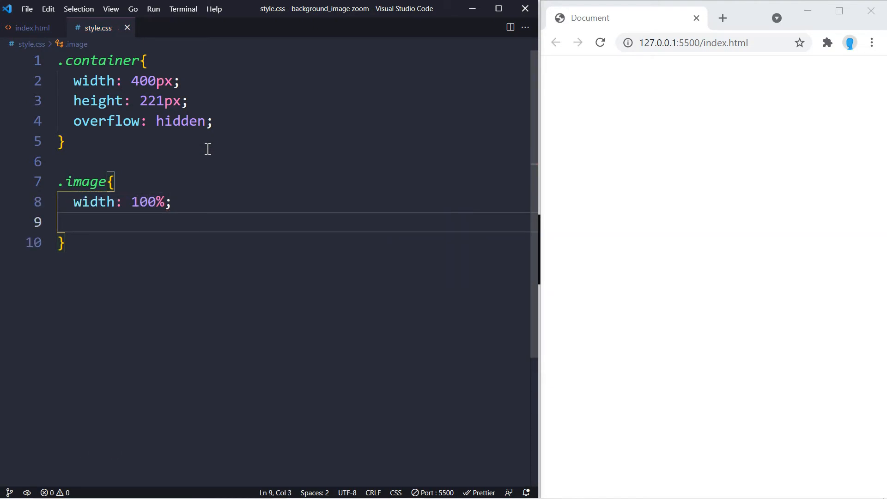
type("height: 100%;")
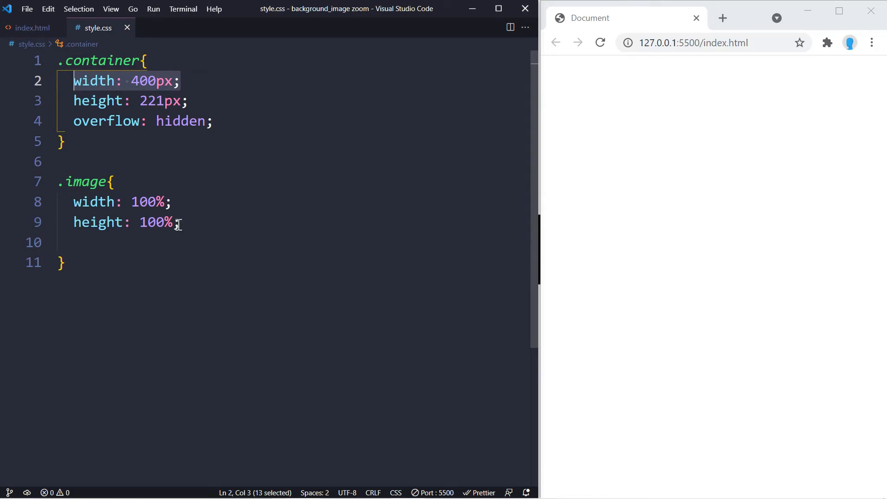
mouse_move(190, 203)
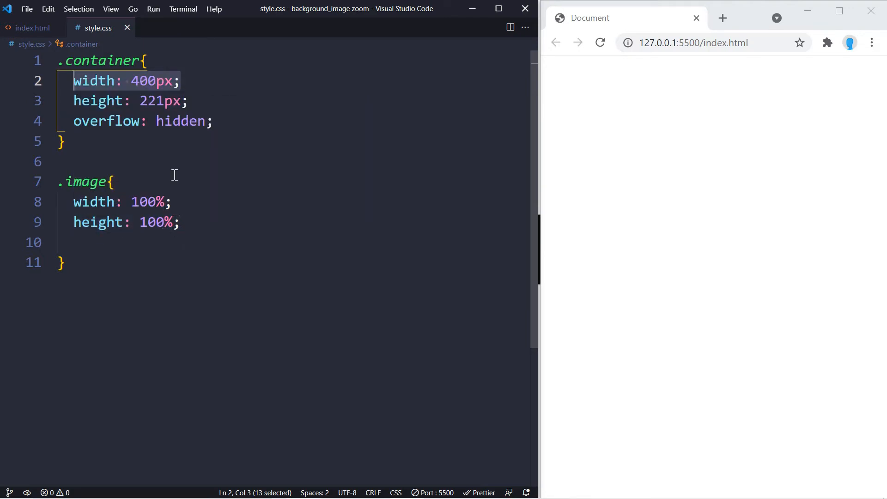
mouse_move(209, 223)
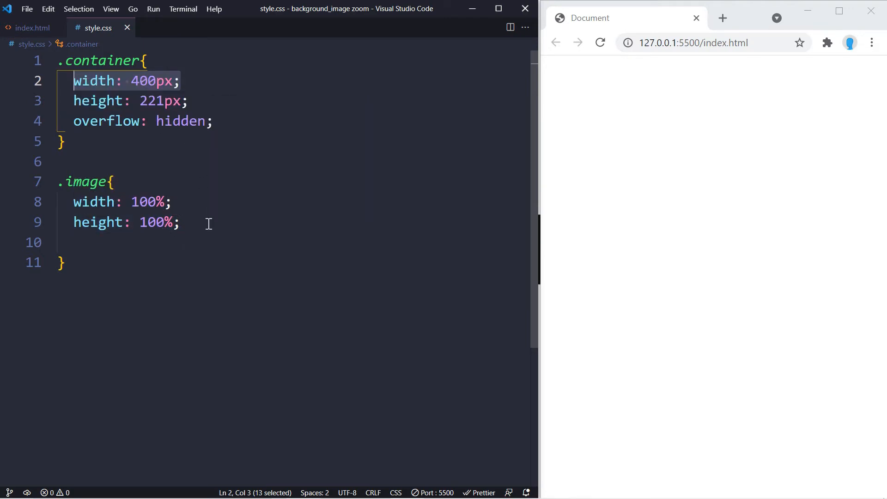
Give .image background-position center, background-size cover, and the Pexels photo as background-image.
type("background-position: ;")
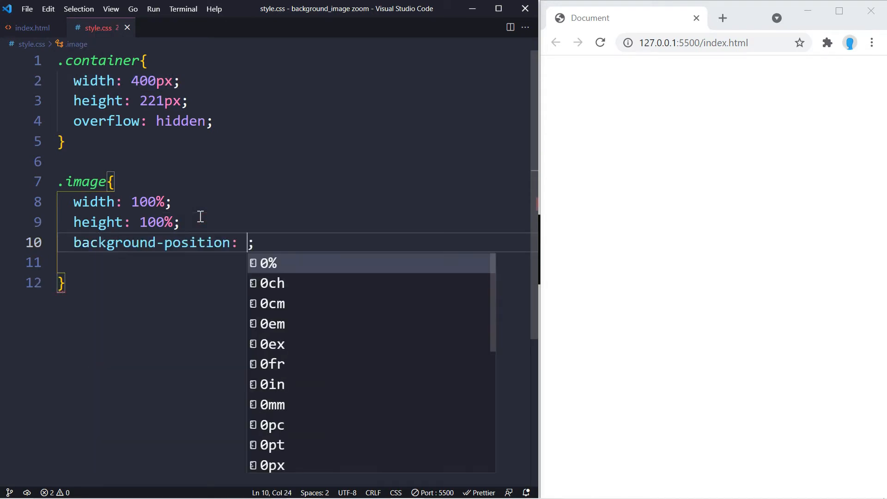
type("center")
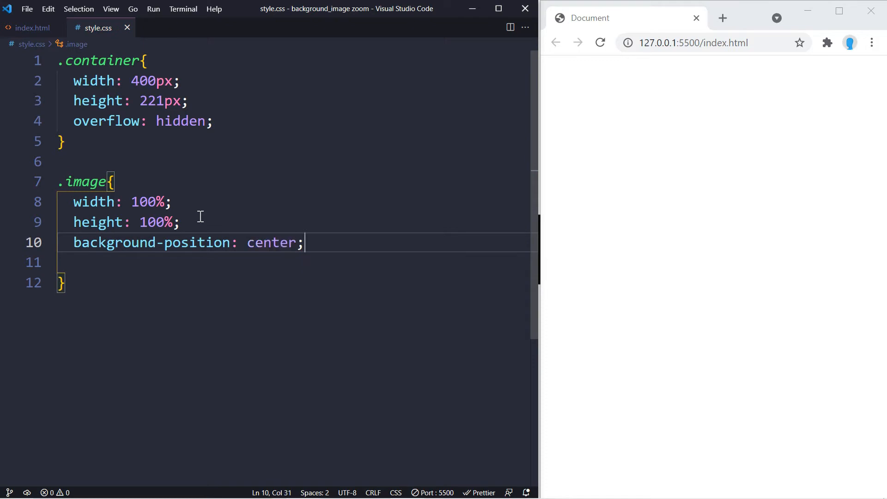
type("background-size: cover;")
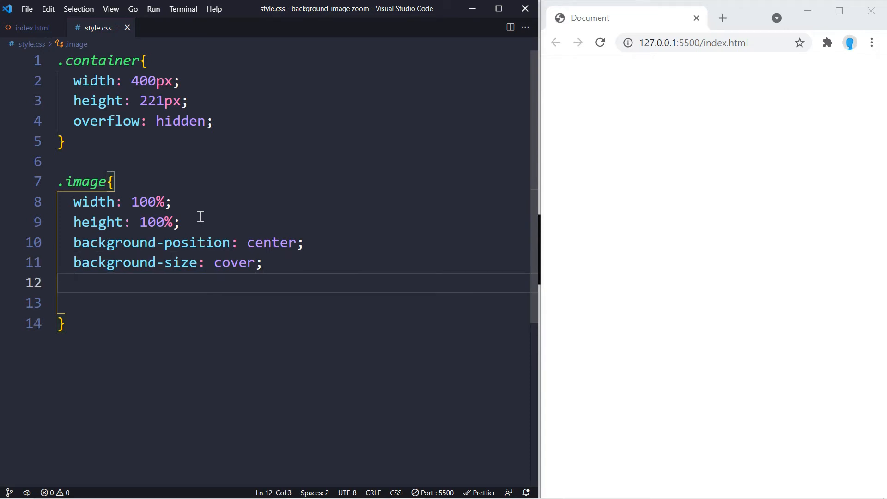
type("b")
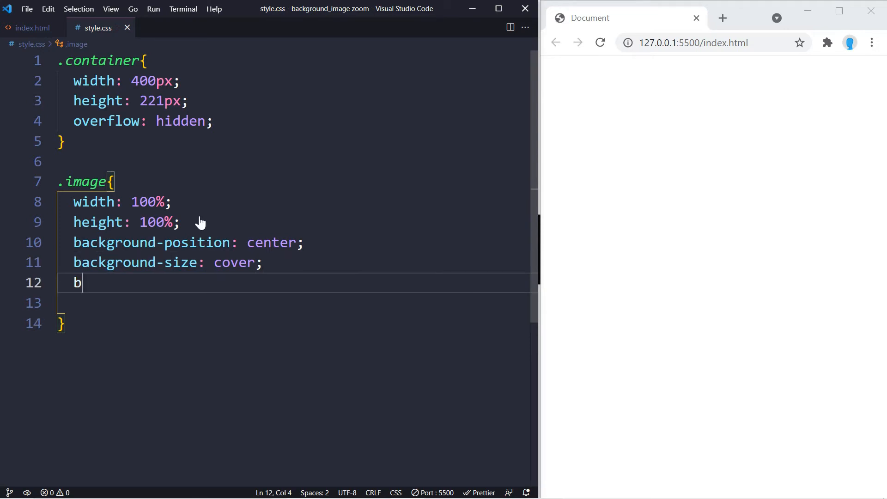
type("ackground-image: ;")
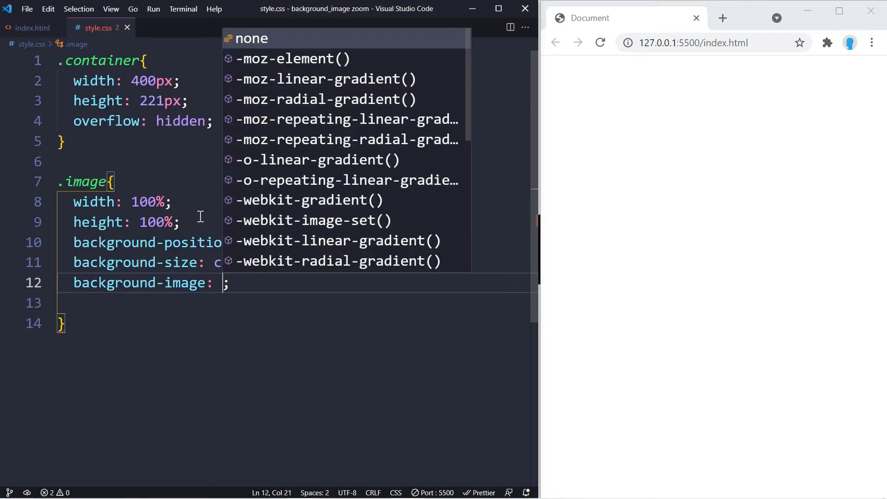
type("url()")
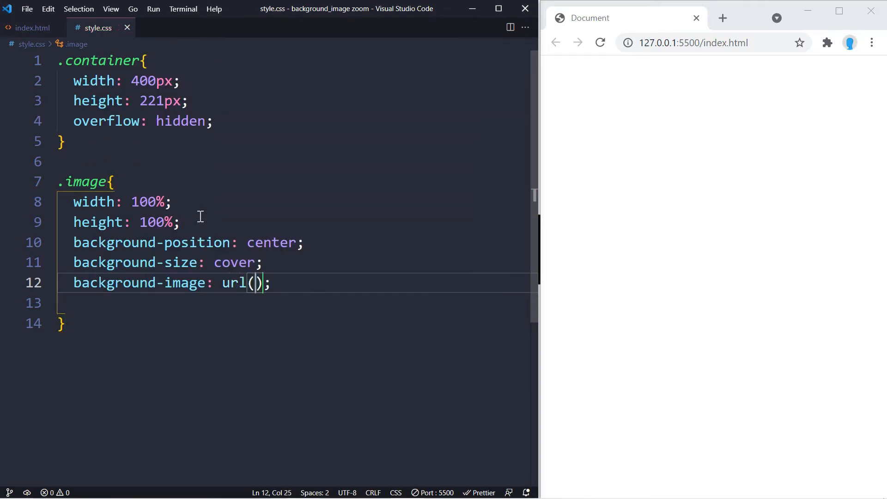
type("https://images.pexels.com/photos/2031335/pexels-photo-2031335.jpeg?cs=srgb&dl=pexels-nathan-keeney-2031335.jpg&fm=jpg")
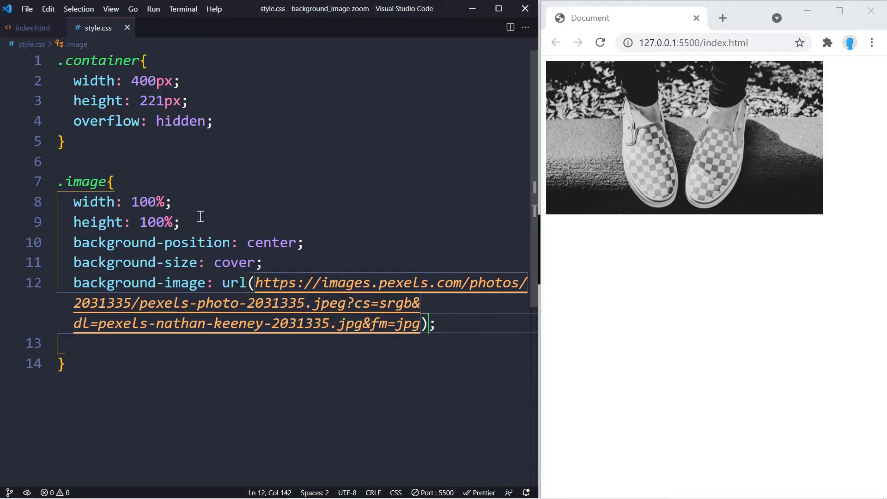
Add transition: 0.7s to .image and briefly highlight the 0.7s value.
type("tra")
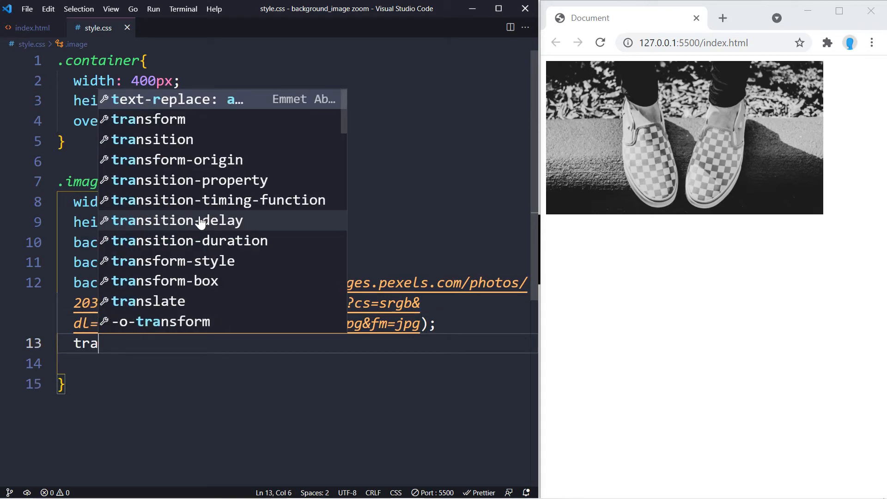
type("nsition: 0.7s;")
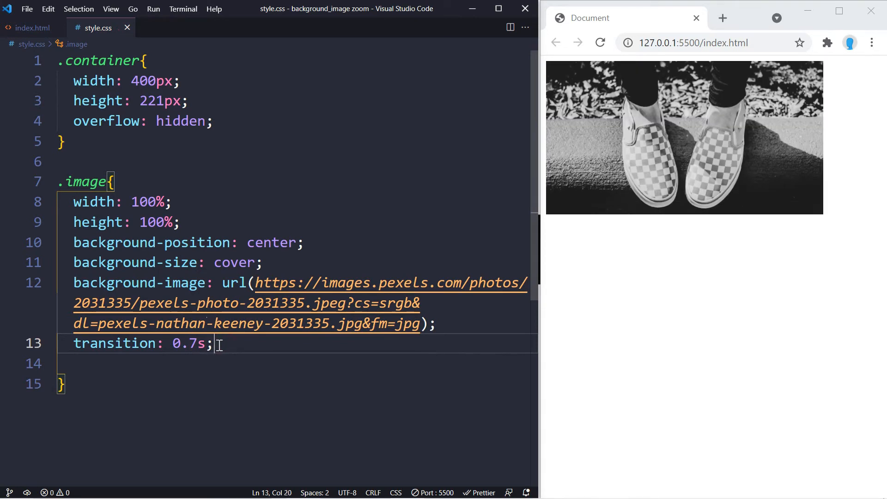
mouse_move(747, 174)
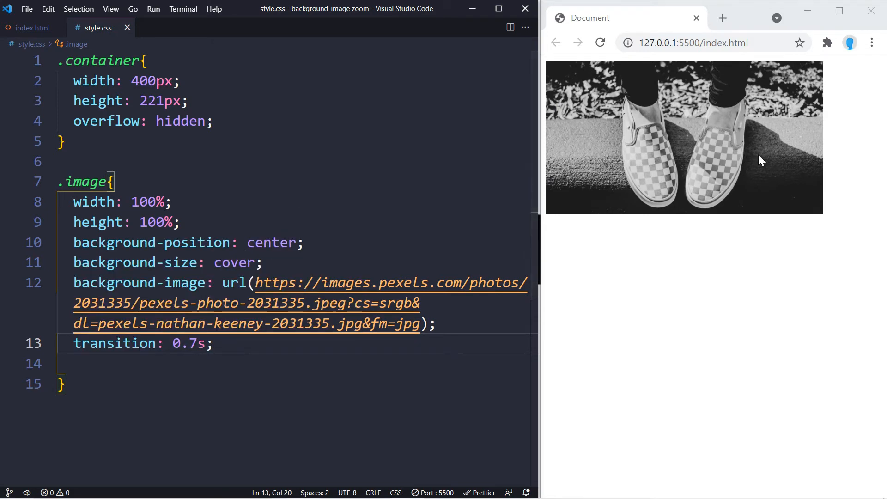
left_click(215, 344)
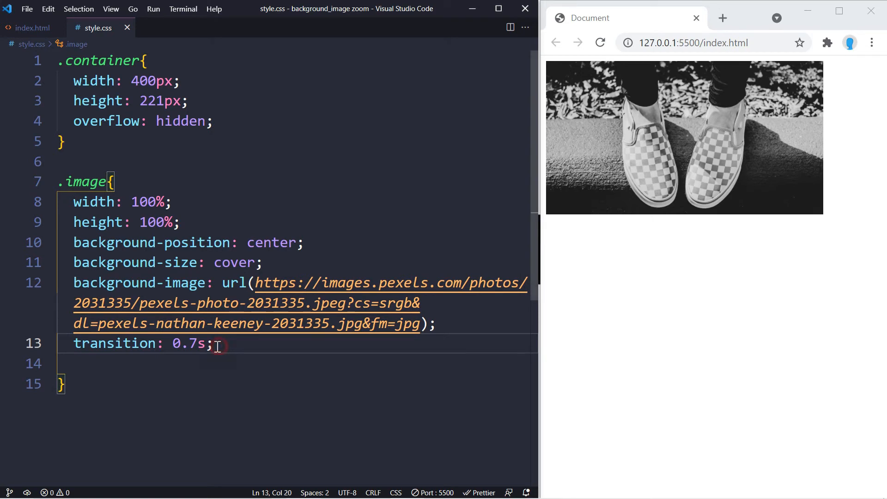
double_click(189, 343)
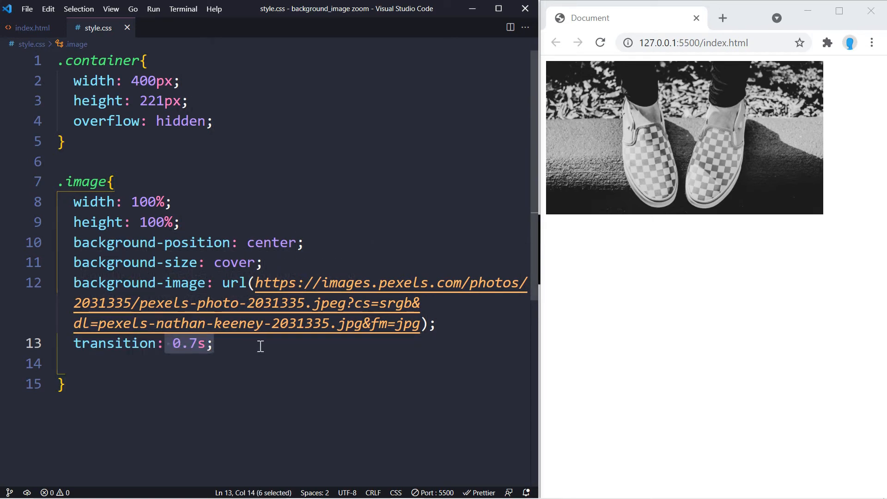
left_click(261, 344)
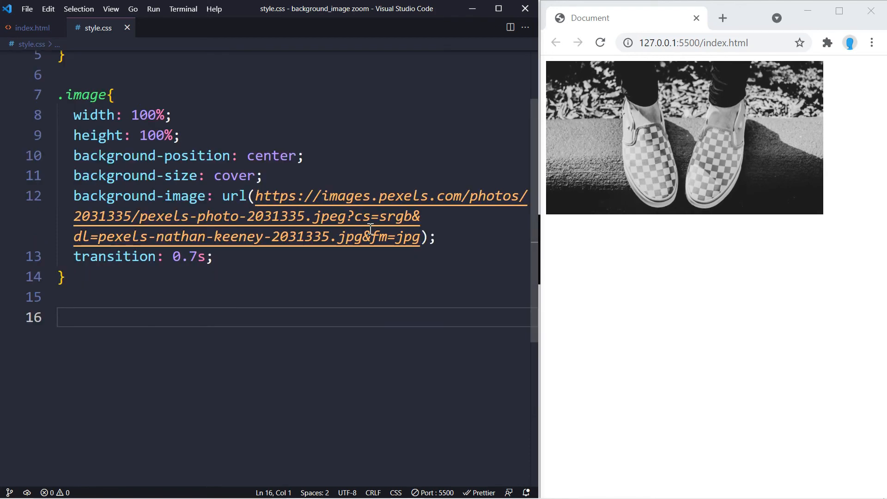
Write .image:hover with transform: scale(1.2), then maximize the Chrome preview.
type(".image")
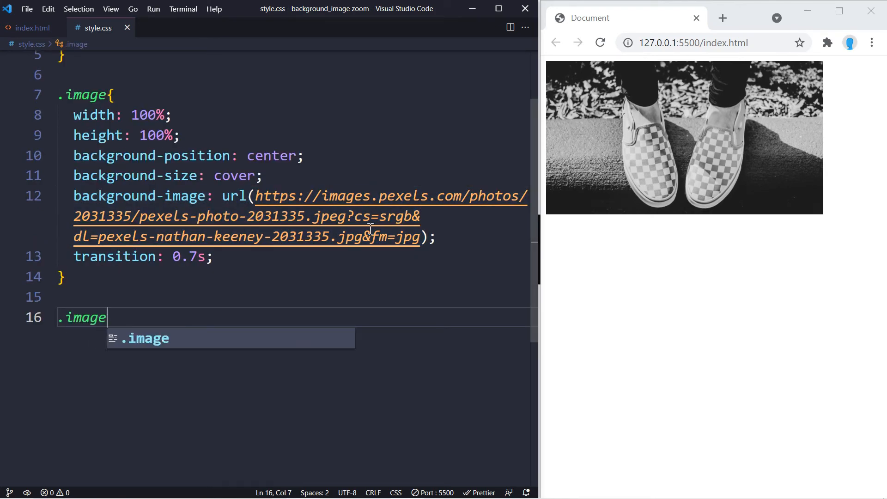
type(":hover{")
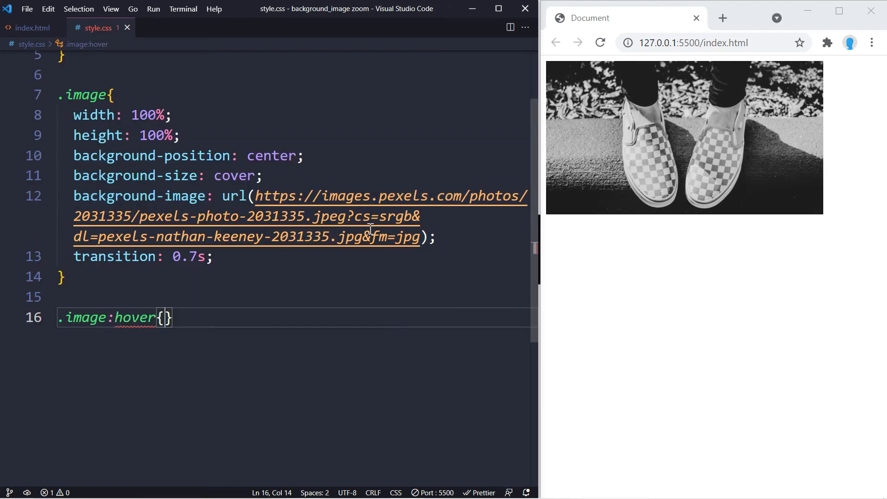
type("transform: scale(1);")
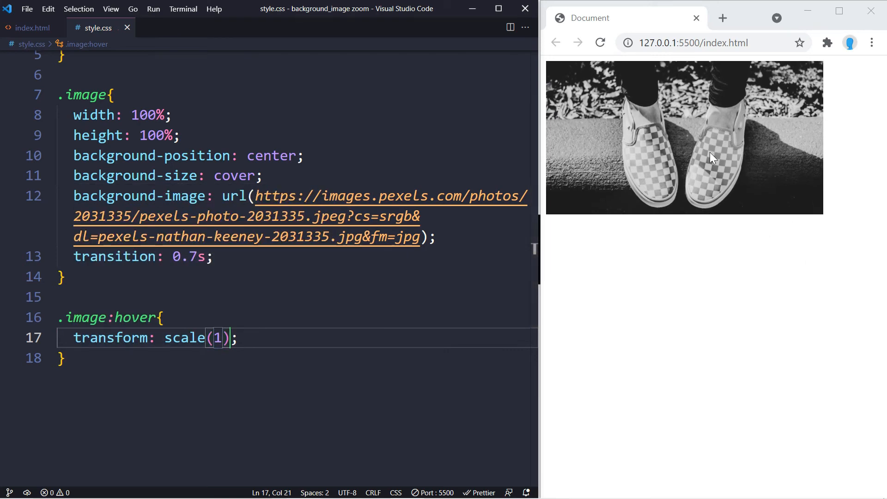
type(".")
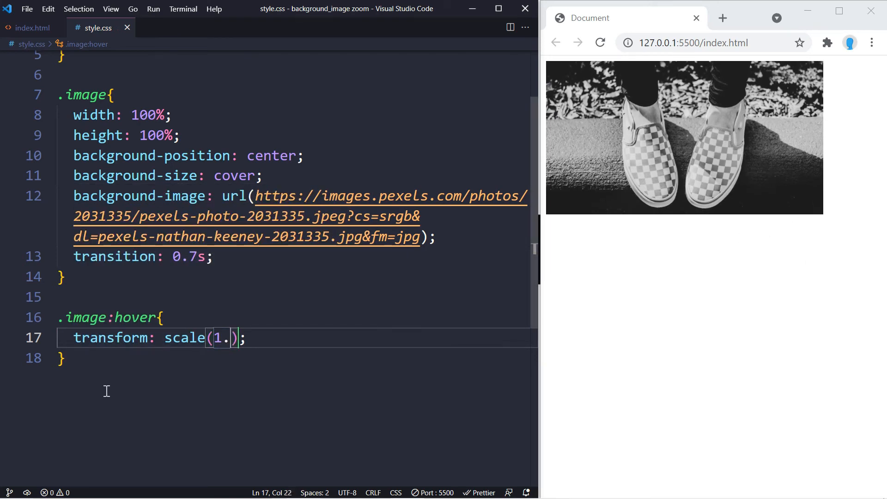
type("1")
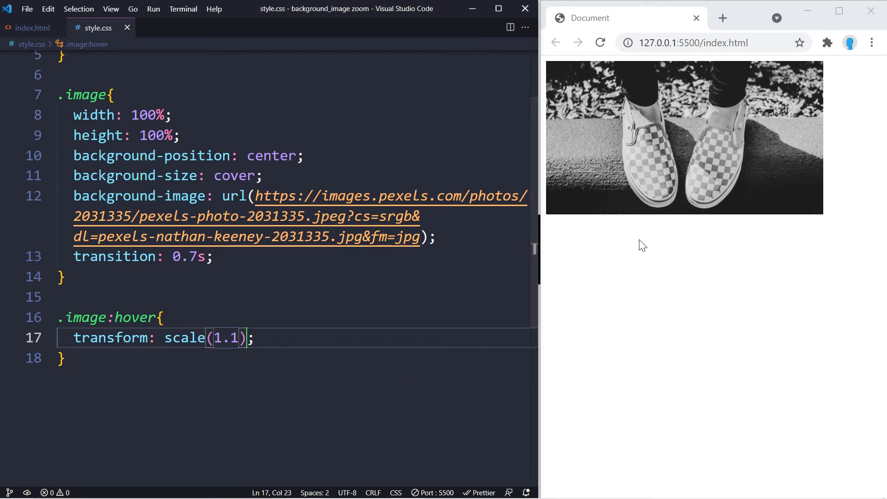
mouse_move(693, 262)
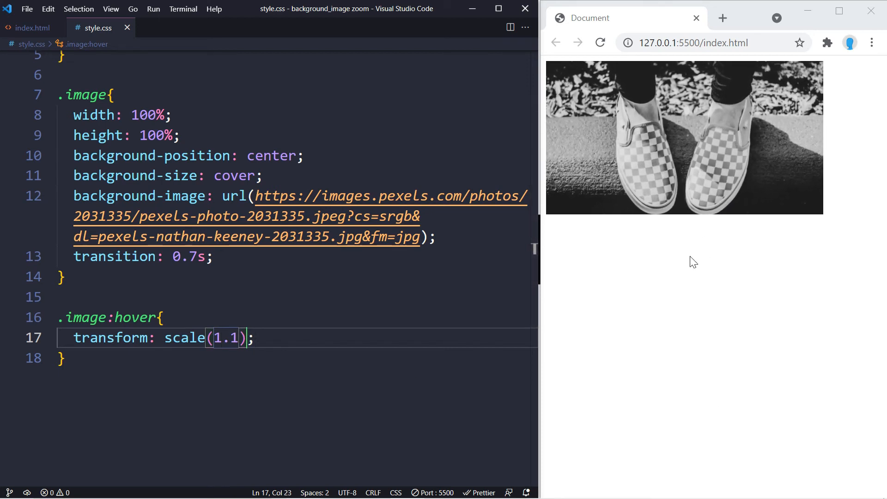
type("2")
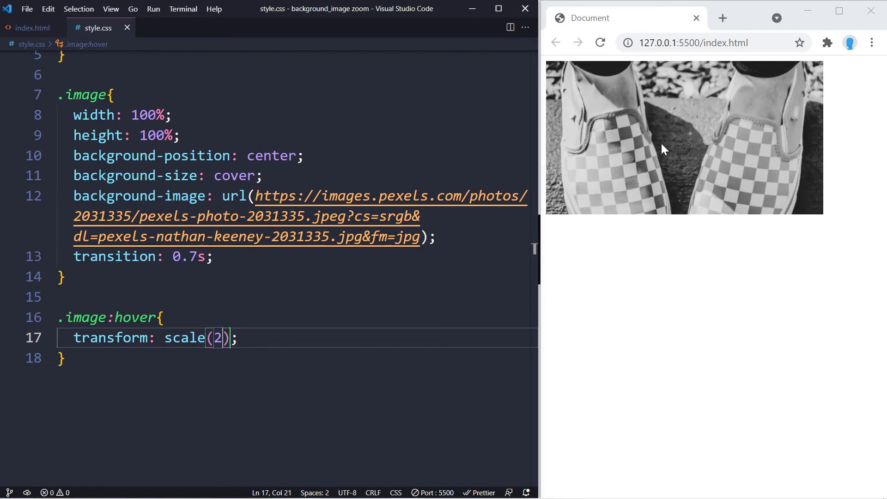
mouse_move(658, 339)
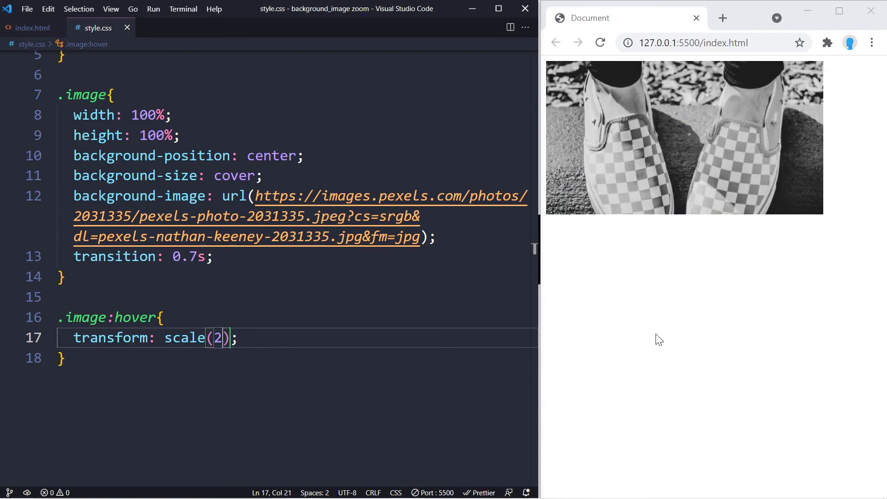
type("1.")
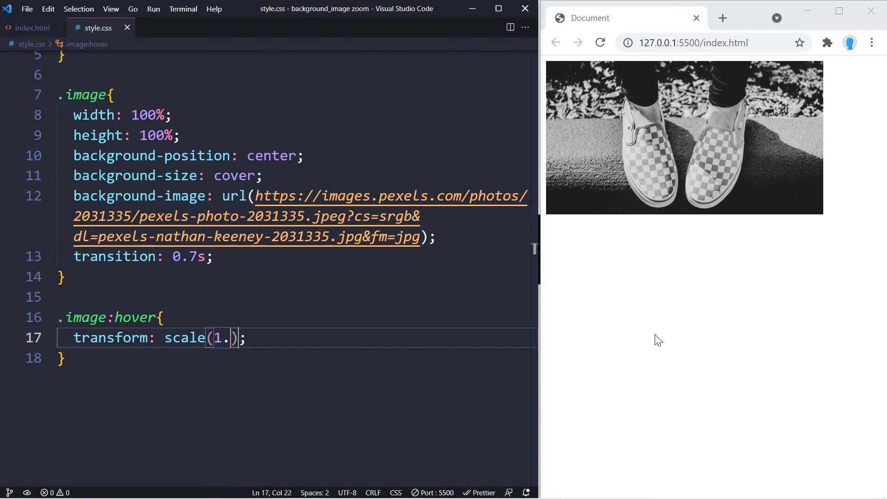
type("2")
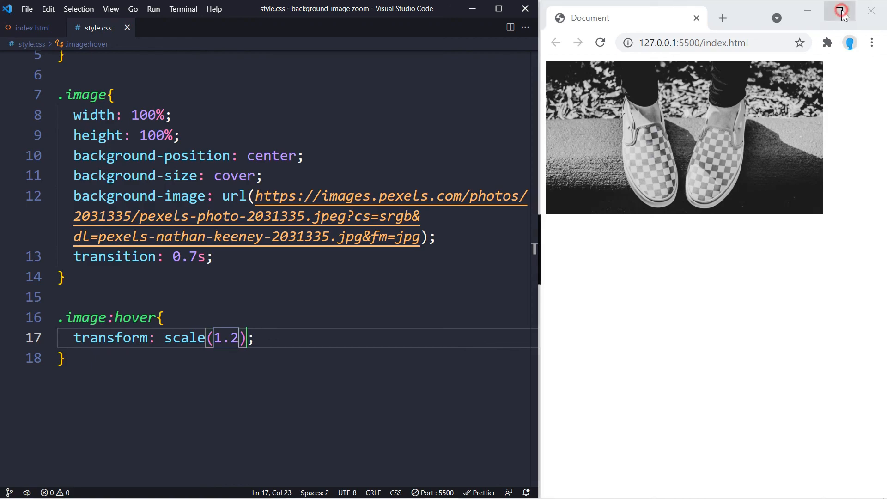
left_click(839, 10)
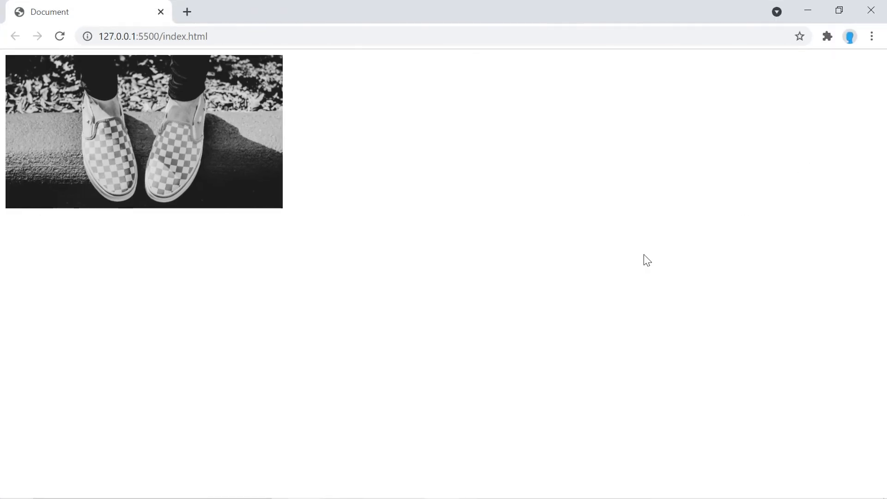